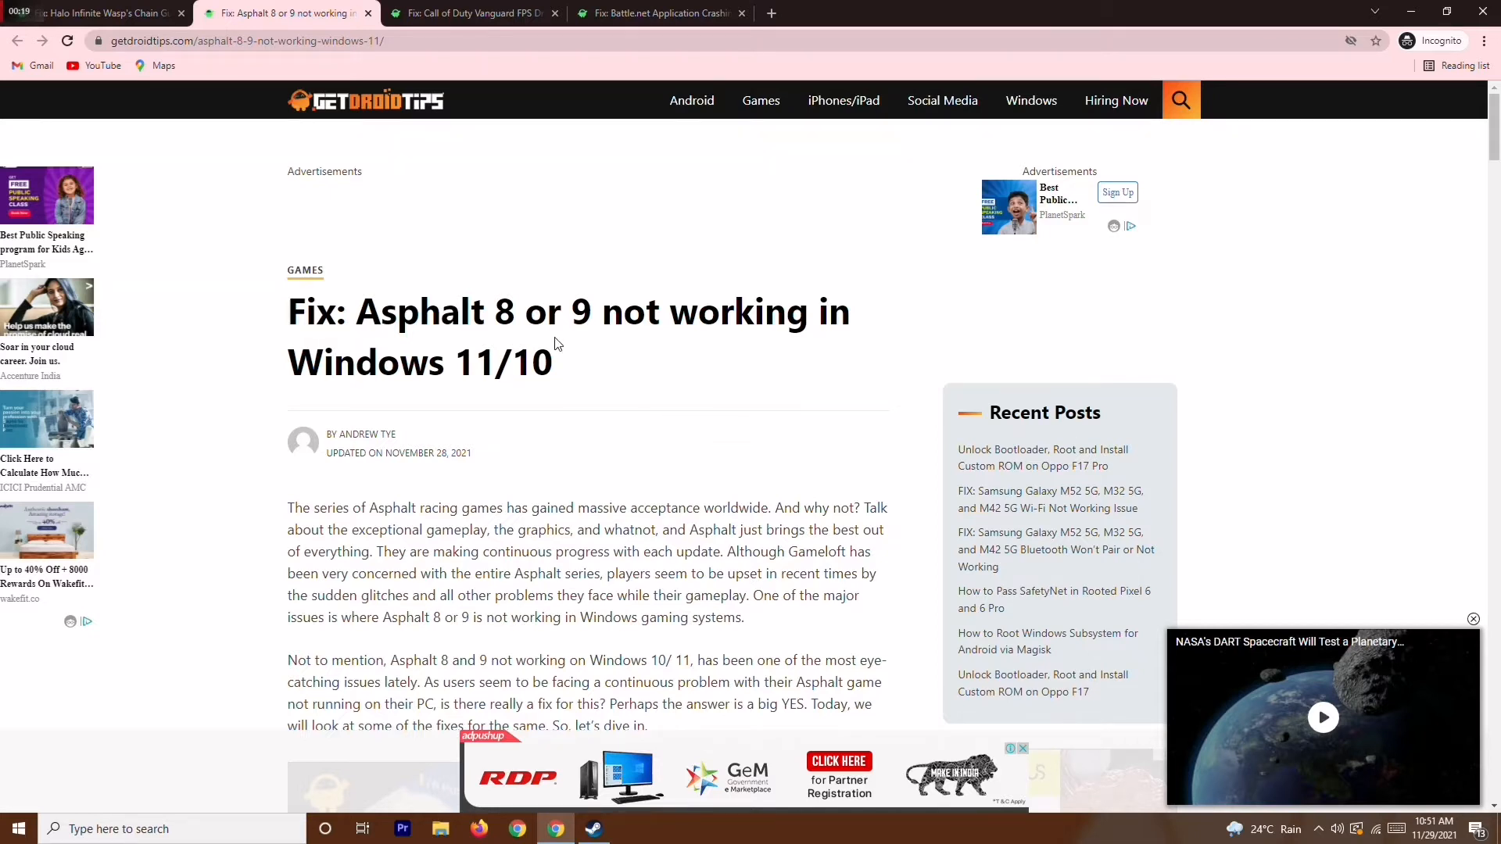
mouse_move(560, 377)
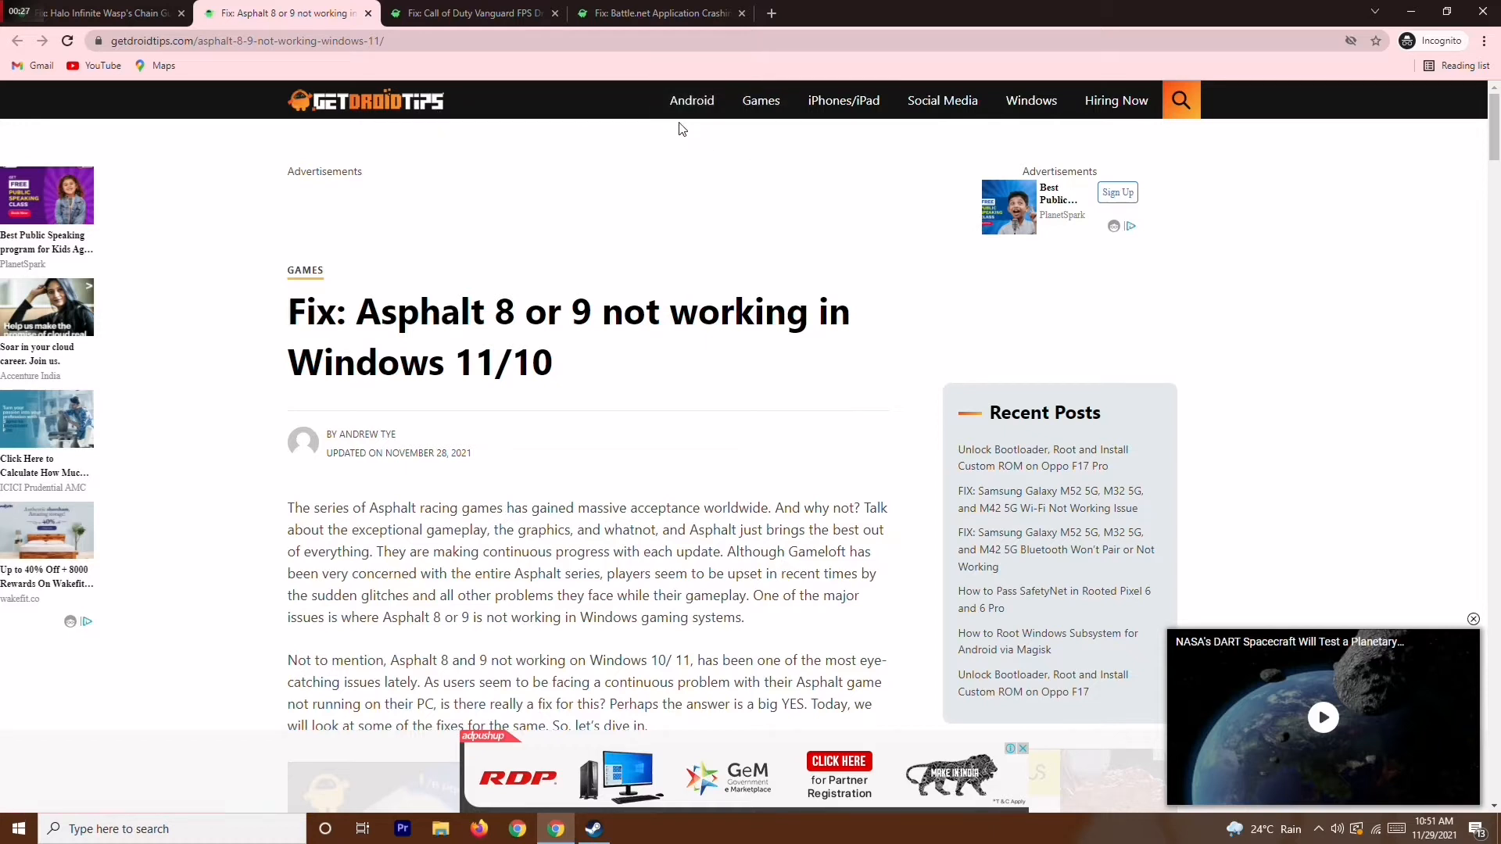
mouse_move(691, 101)
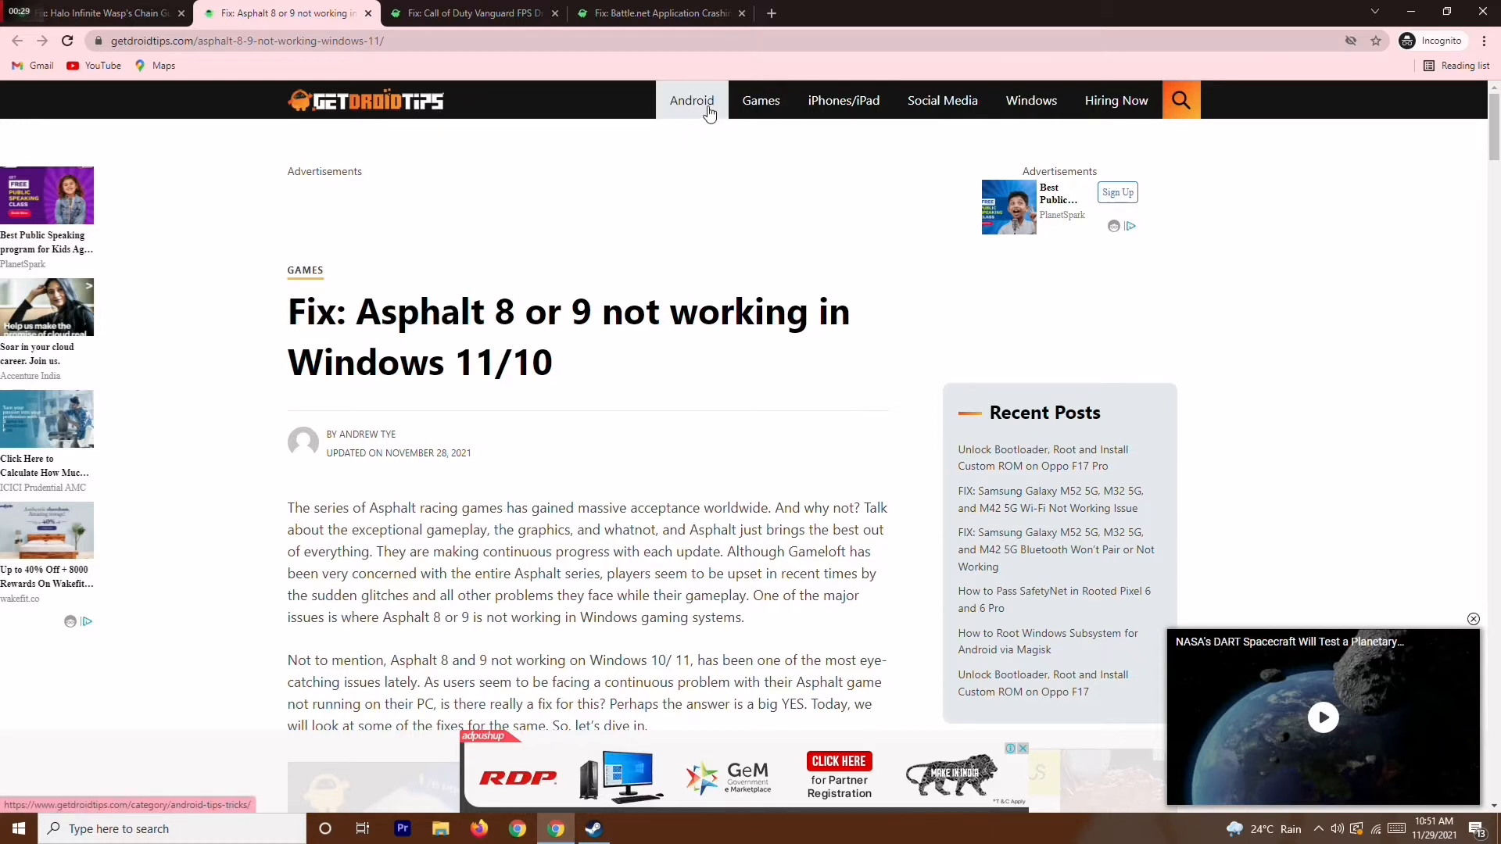
mouse_move(943, 100)
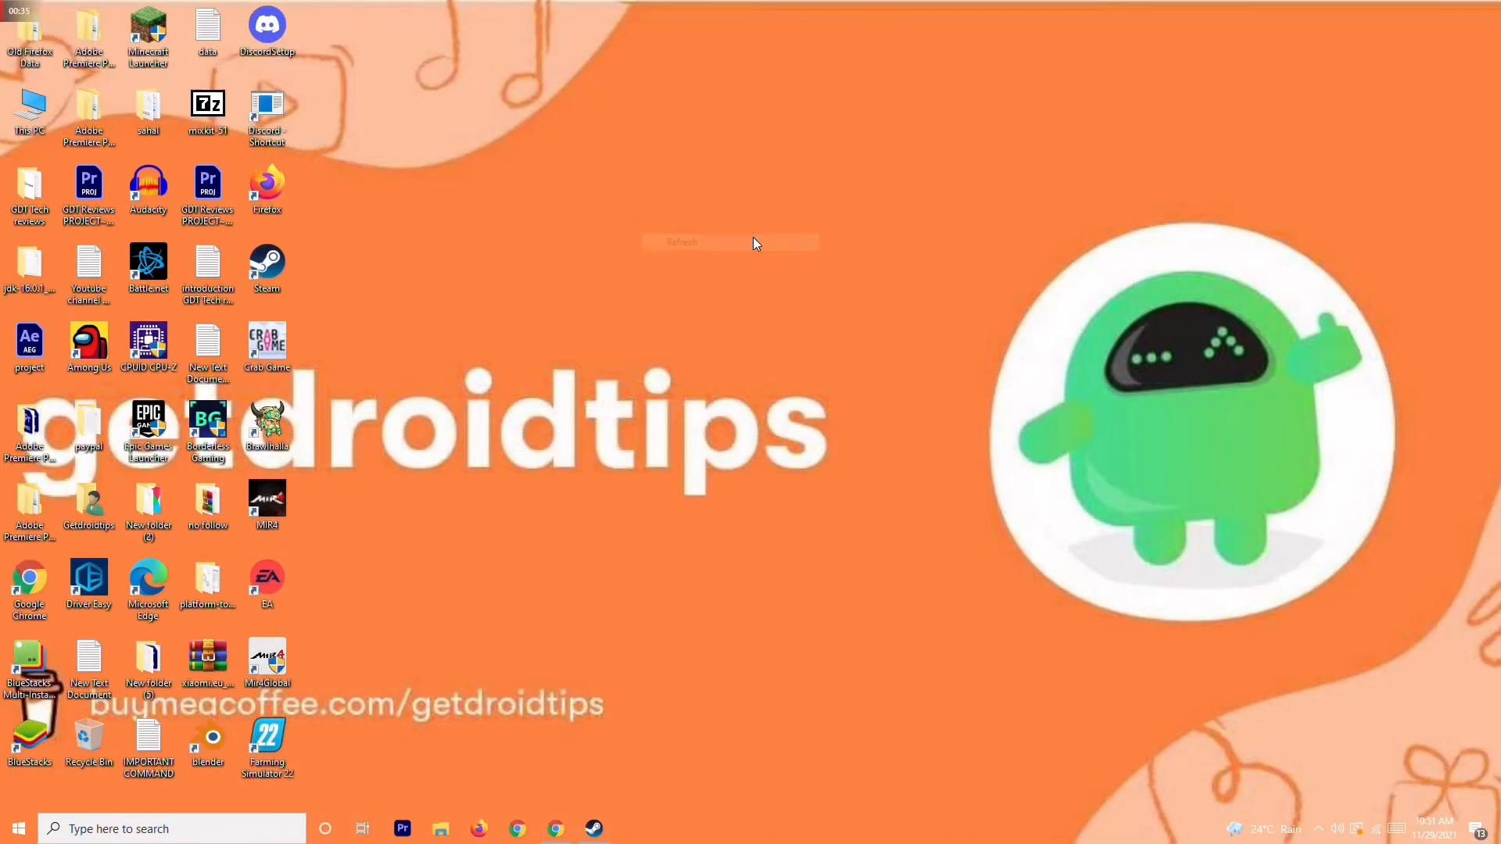
- Refresh the desktop and open Device Manager from This PC's About settings page
left_click(681, 242)
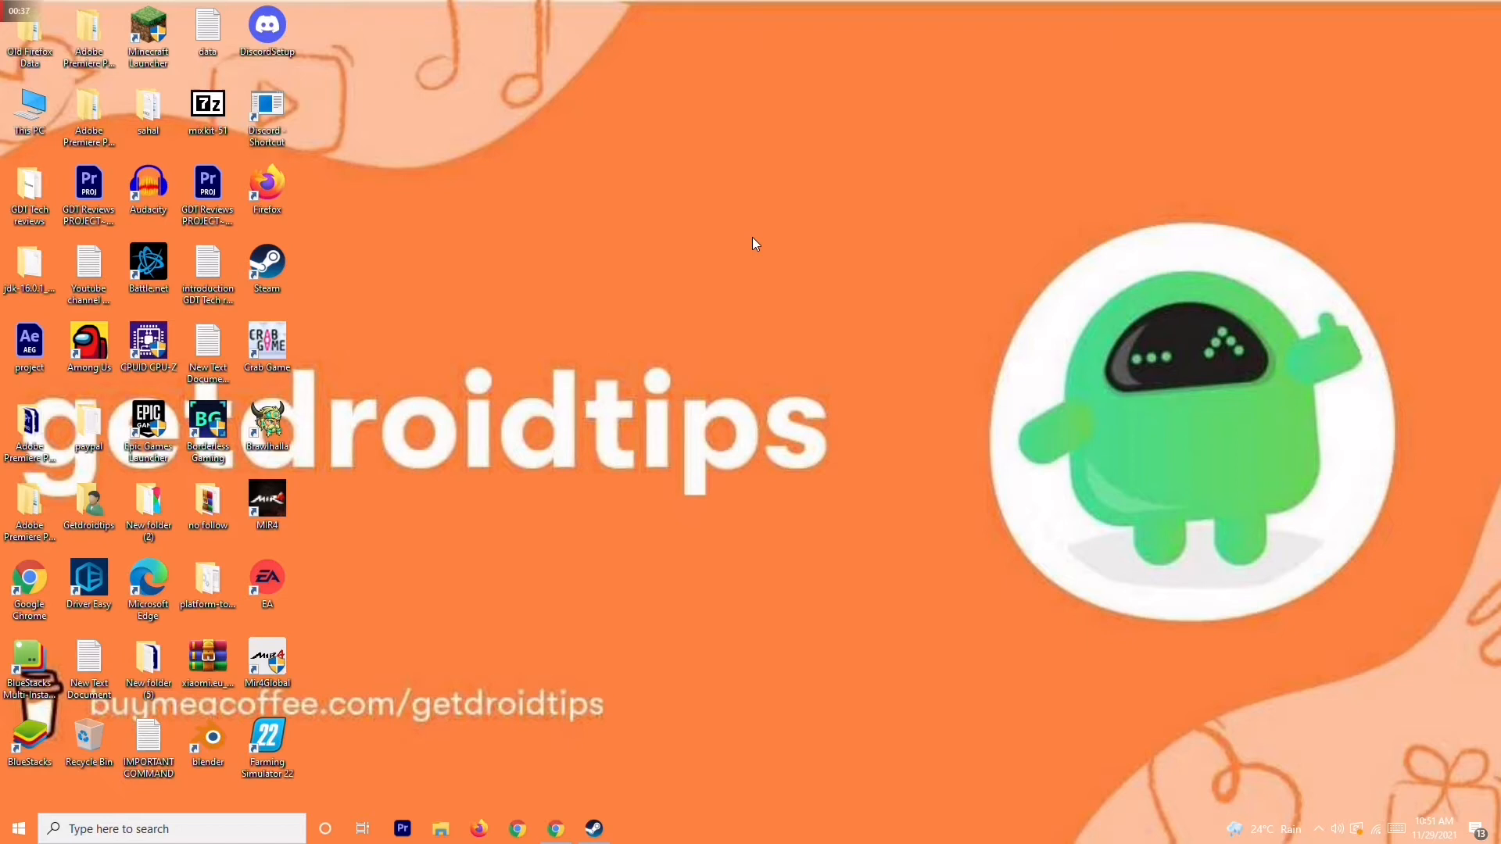
mouse_move(595, 294)
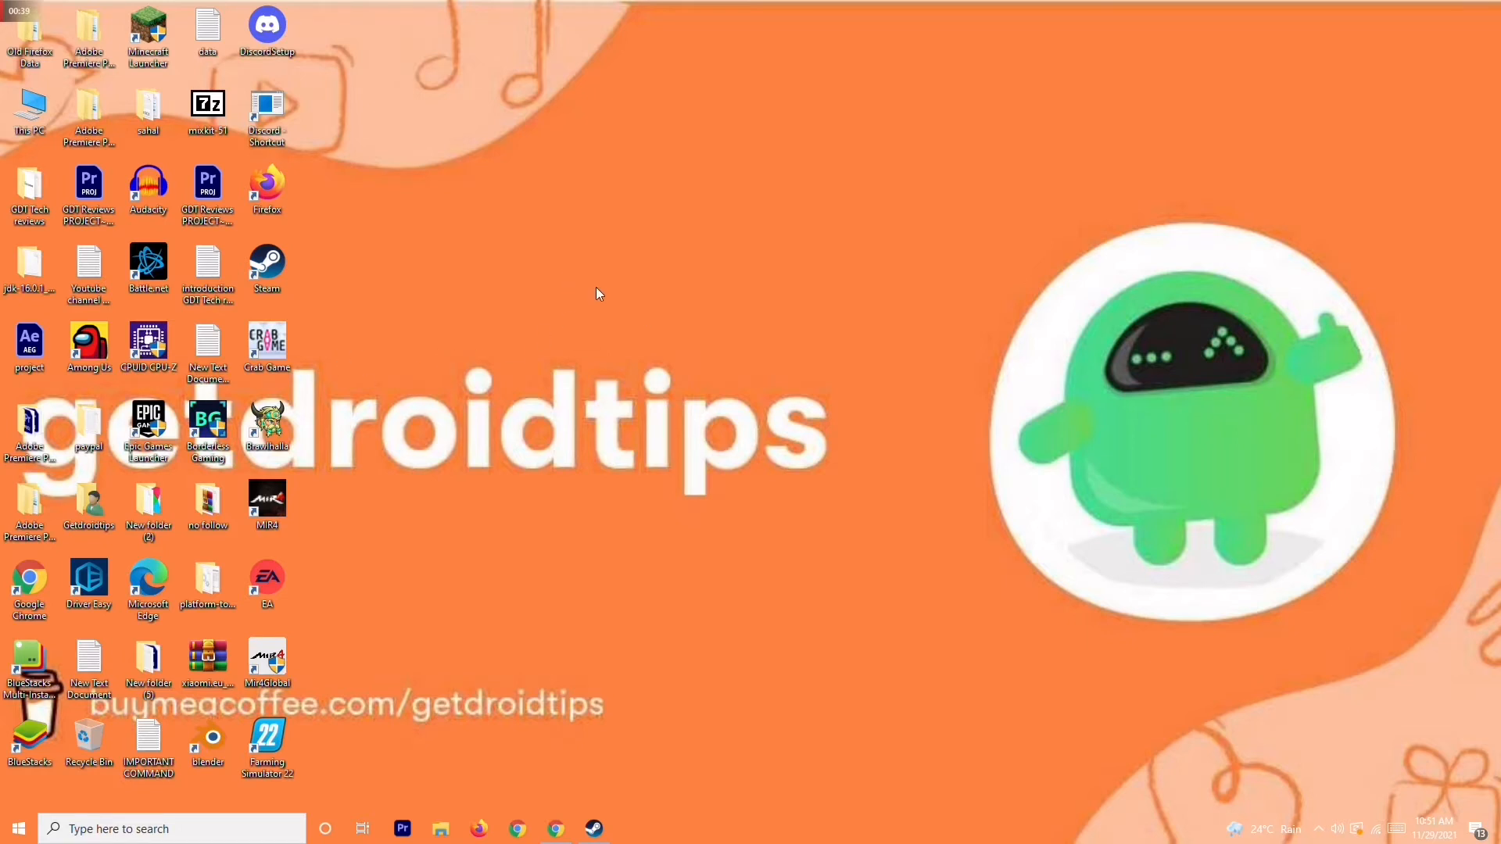
mouse_move(43, 222)
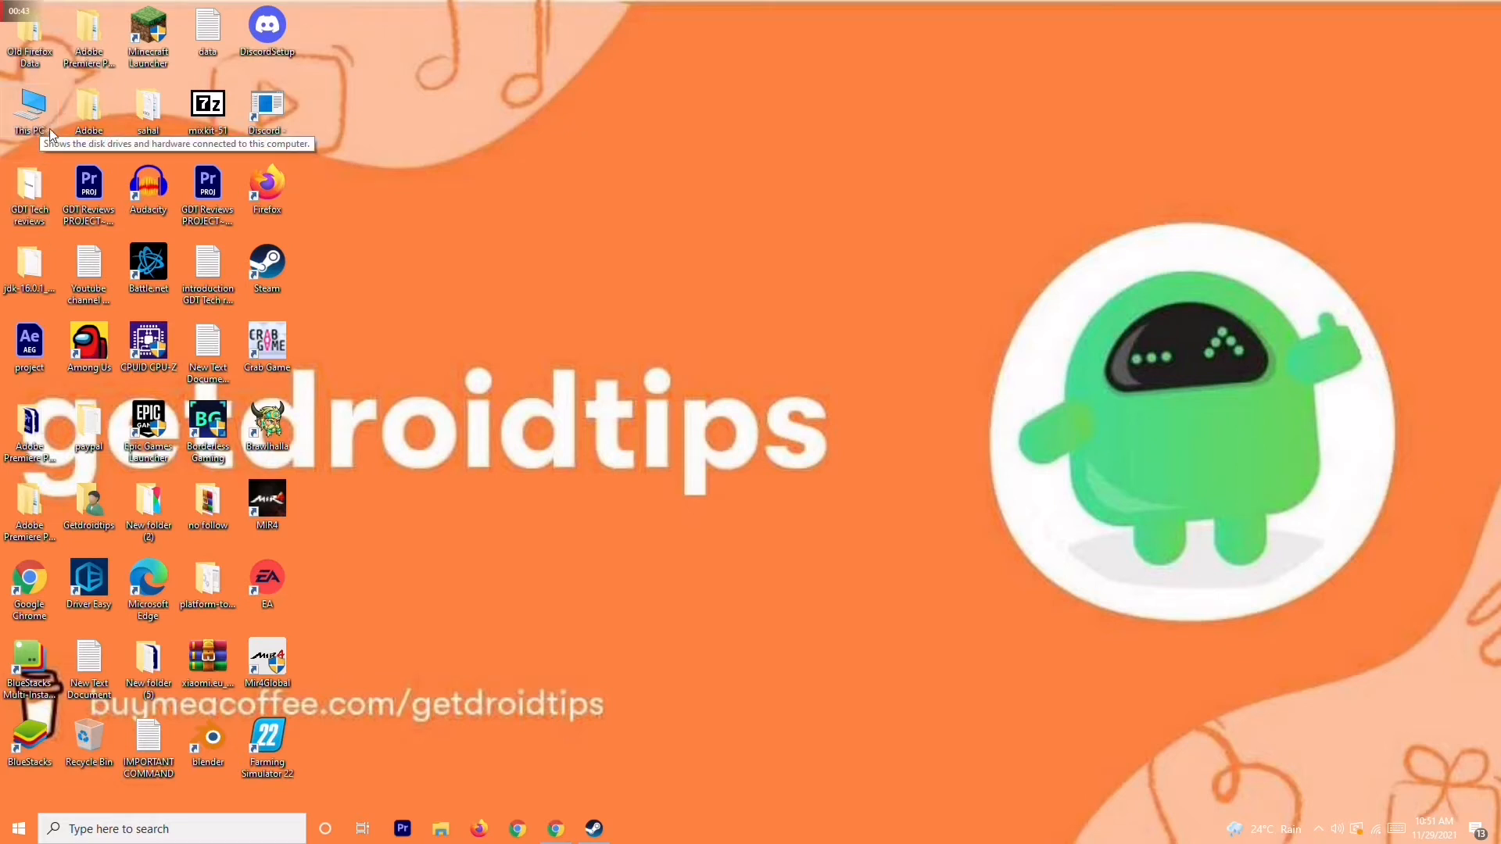
mouse_move(329, 378)
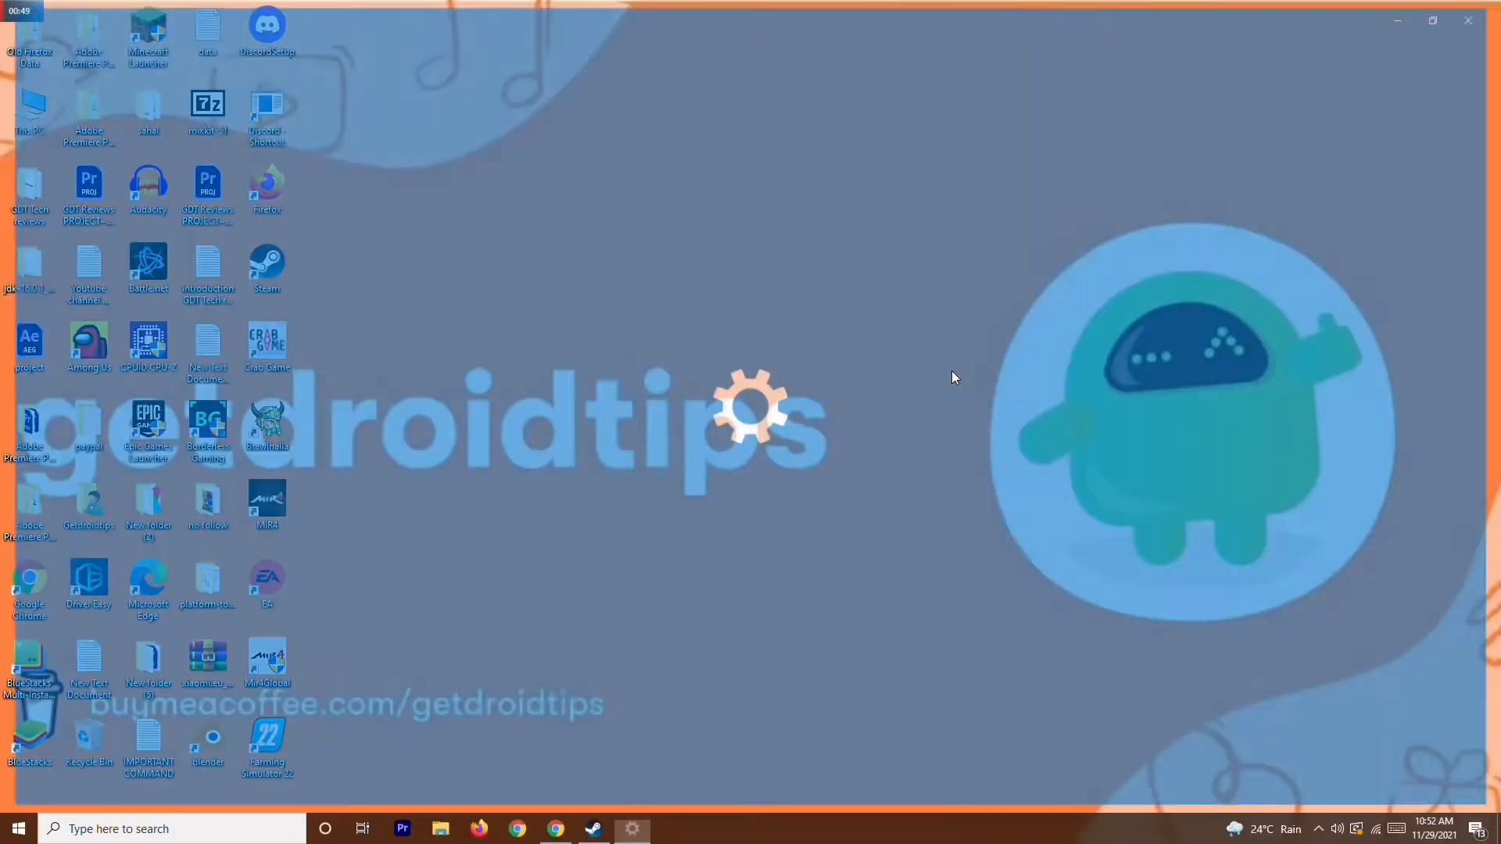
left_click(631, 829)
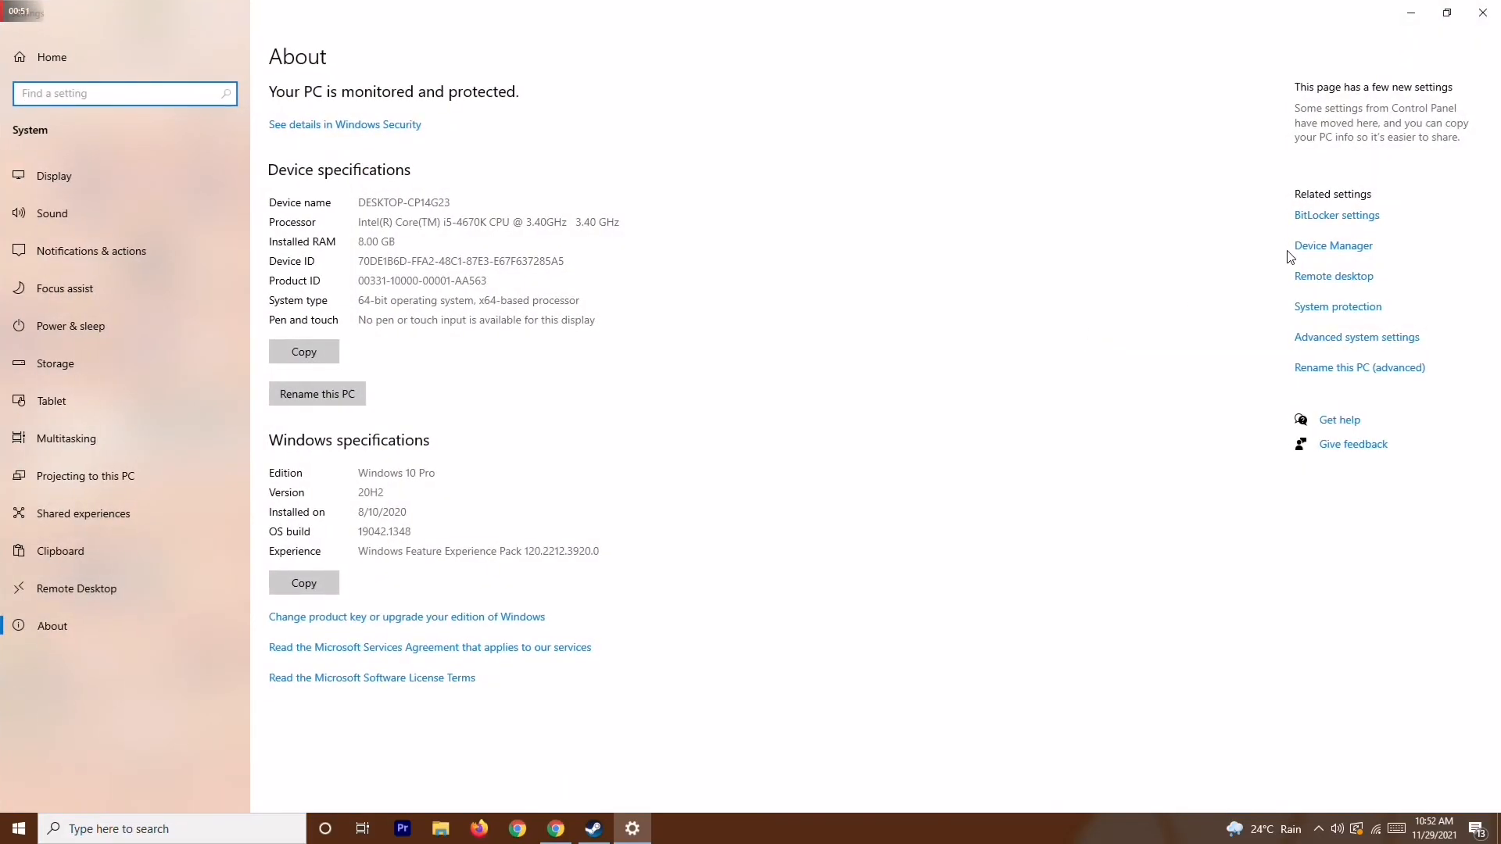
left_click(1331, 245)
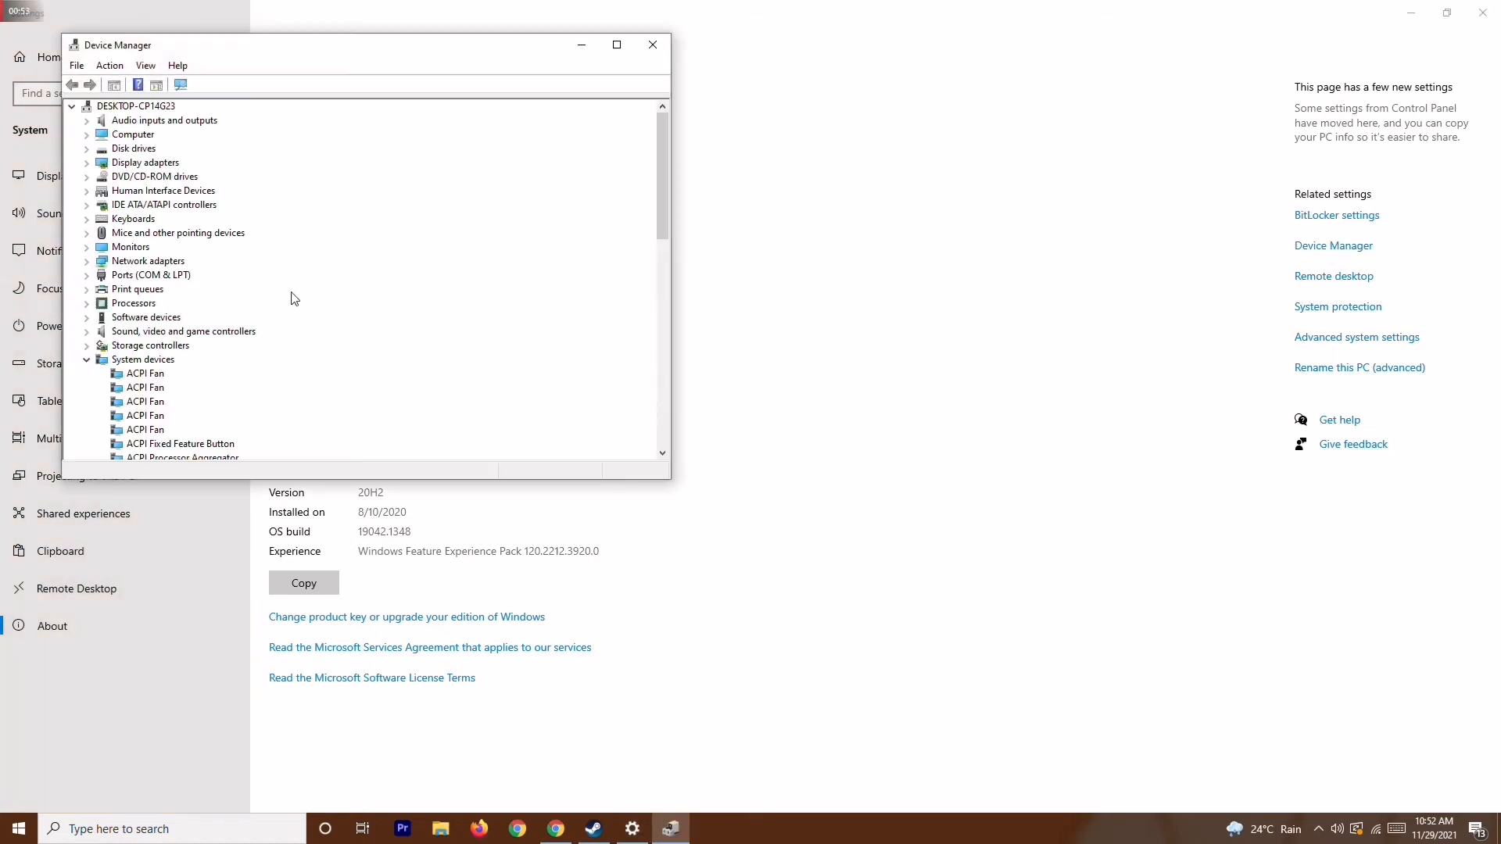
- Search automatically for an AMD Radeon RX 5700 driver, confirm the best is installed, close Device Manager
left_click(87, 162)
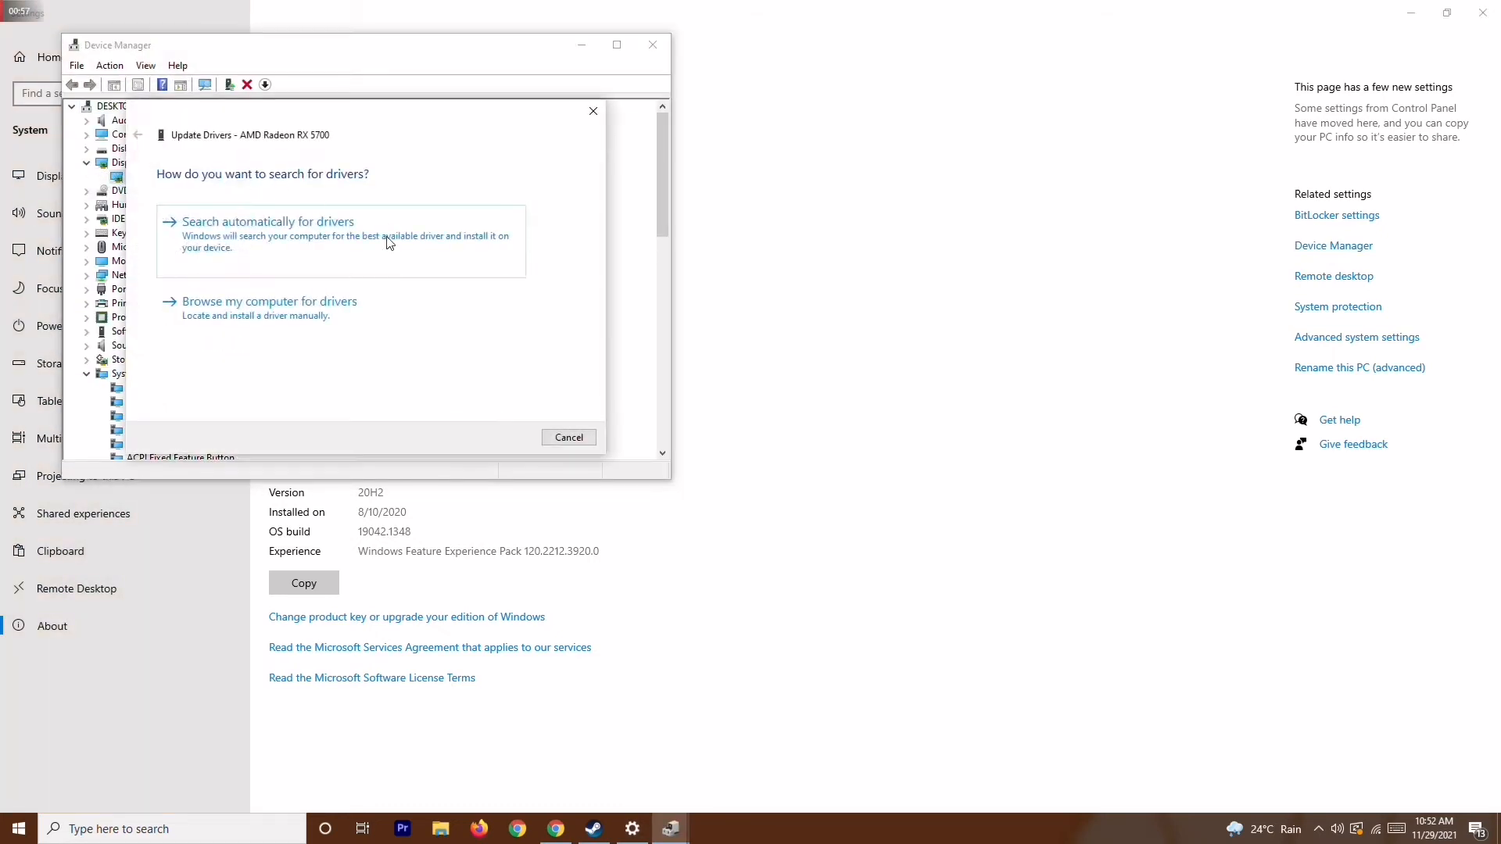
left_click(267, 222)
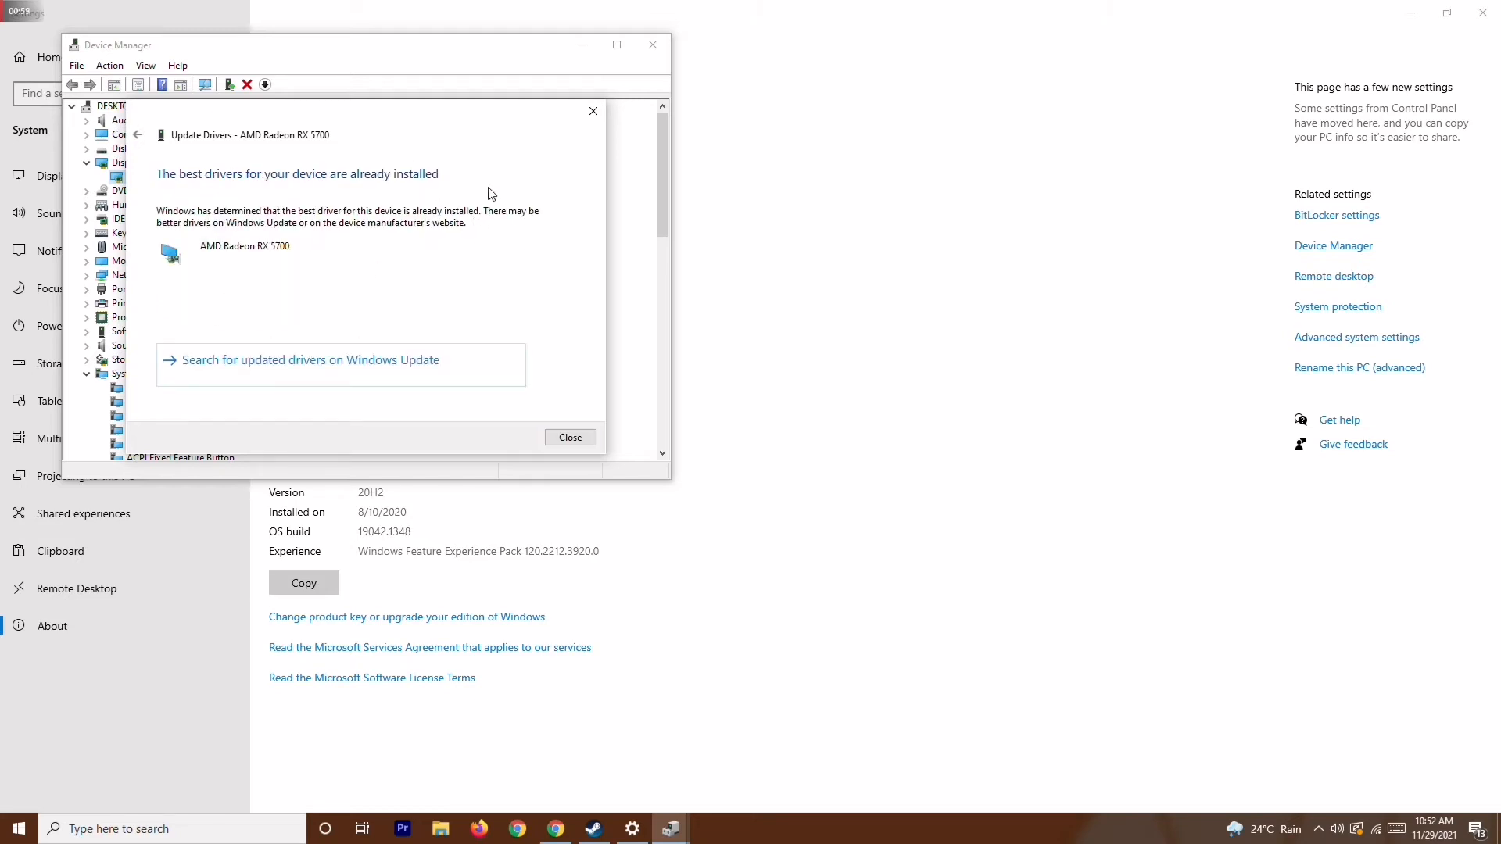
left_click(569, 437)
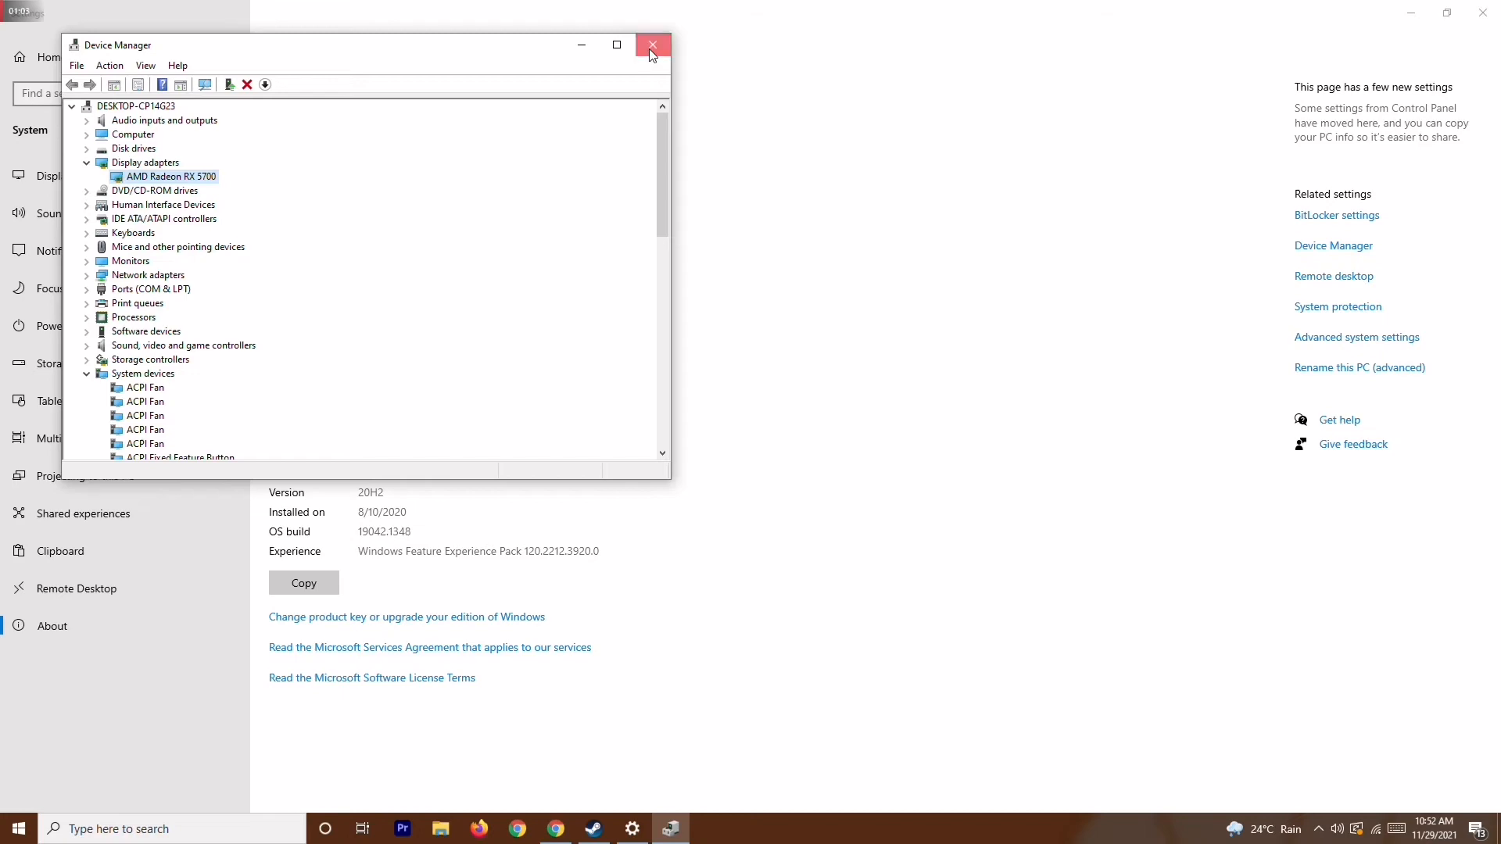
left_click(652, 44)
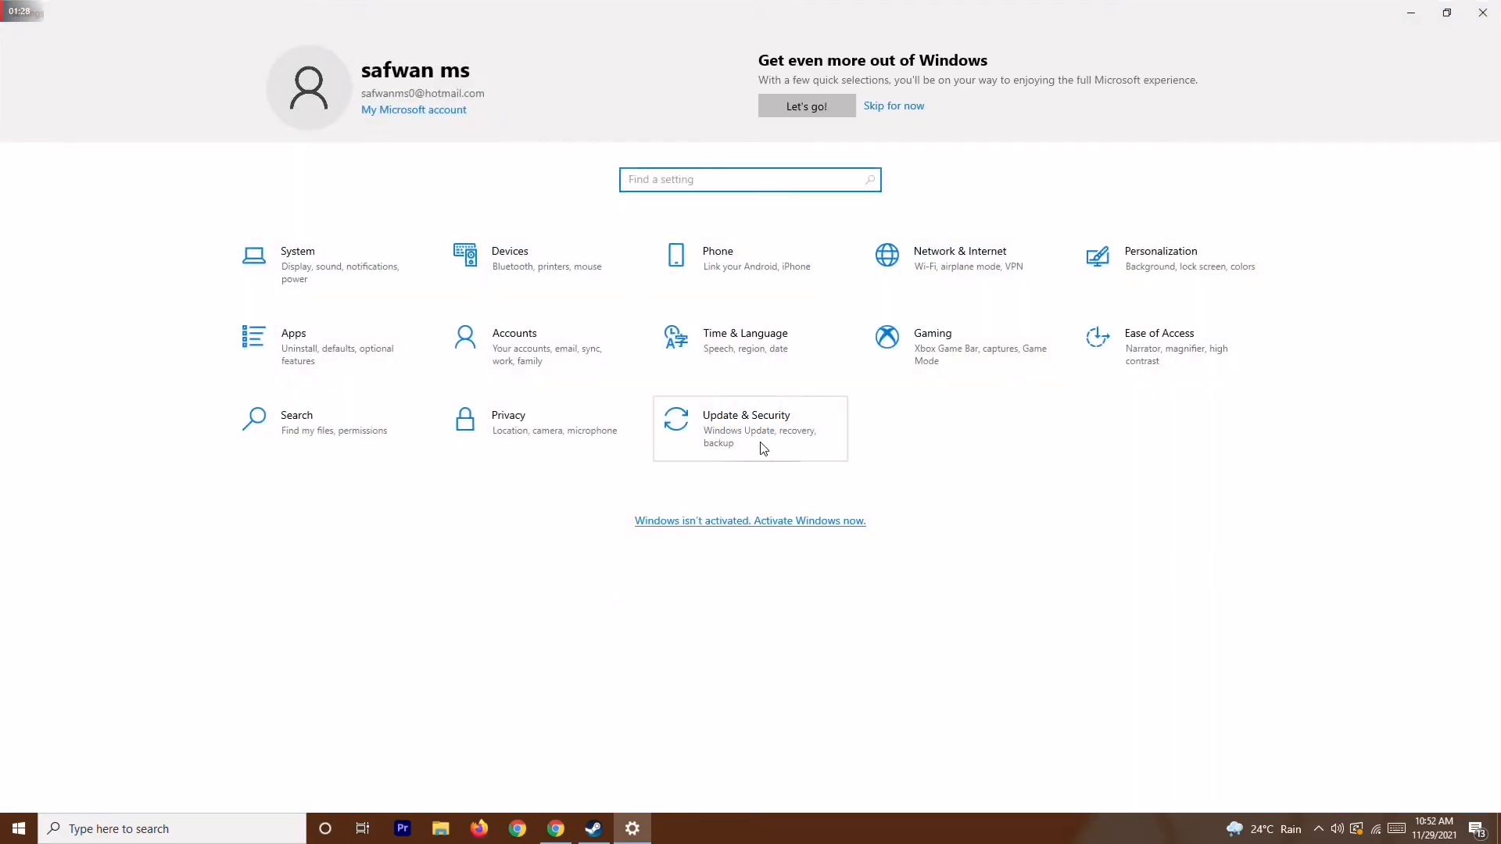
- Open Update & Security to see the pending .NET update and version 21H1 feature update
left_click(750, 428)
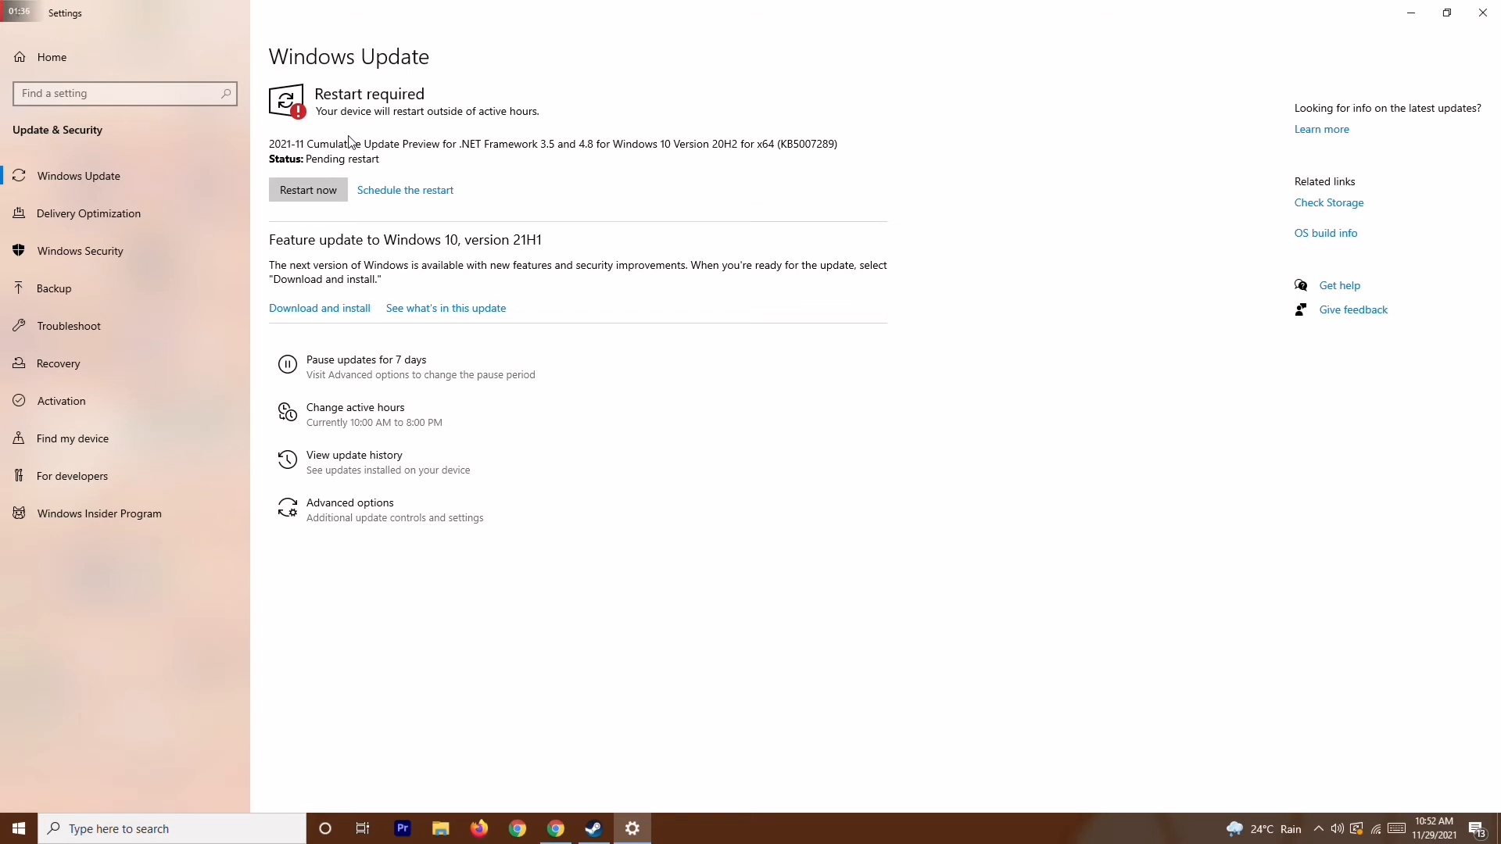
mouse_move(533, 175)
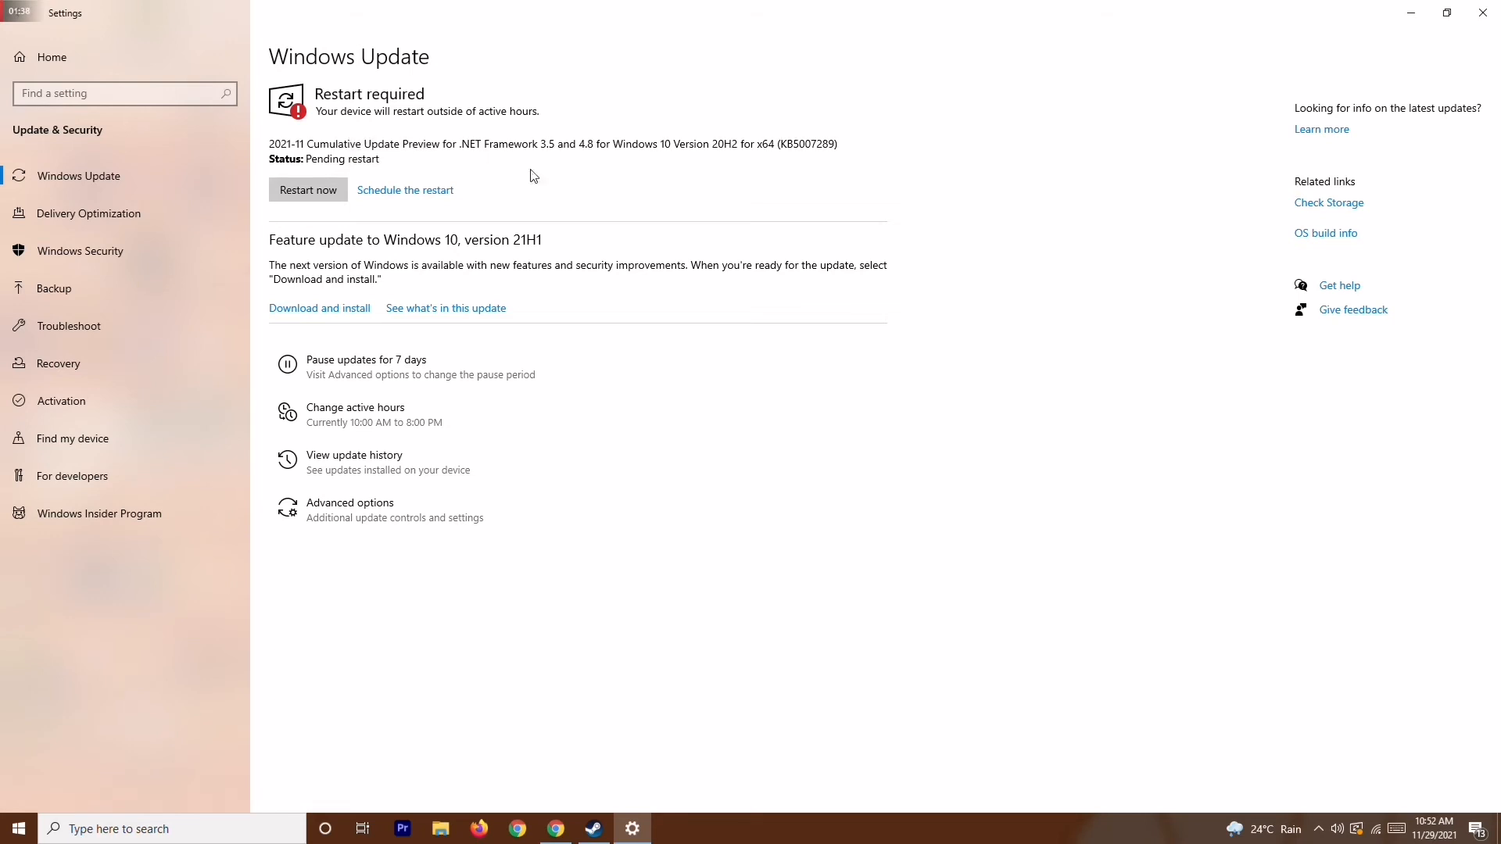
mouse_move(517, 183)
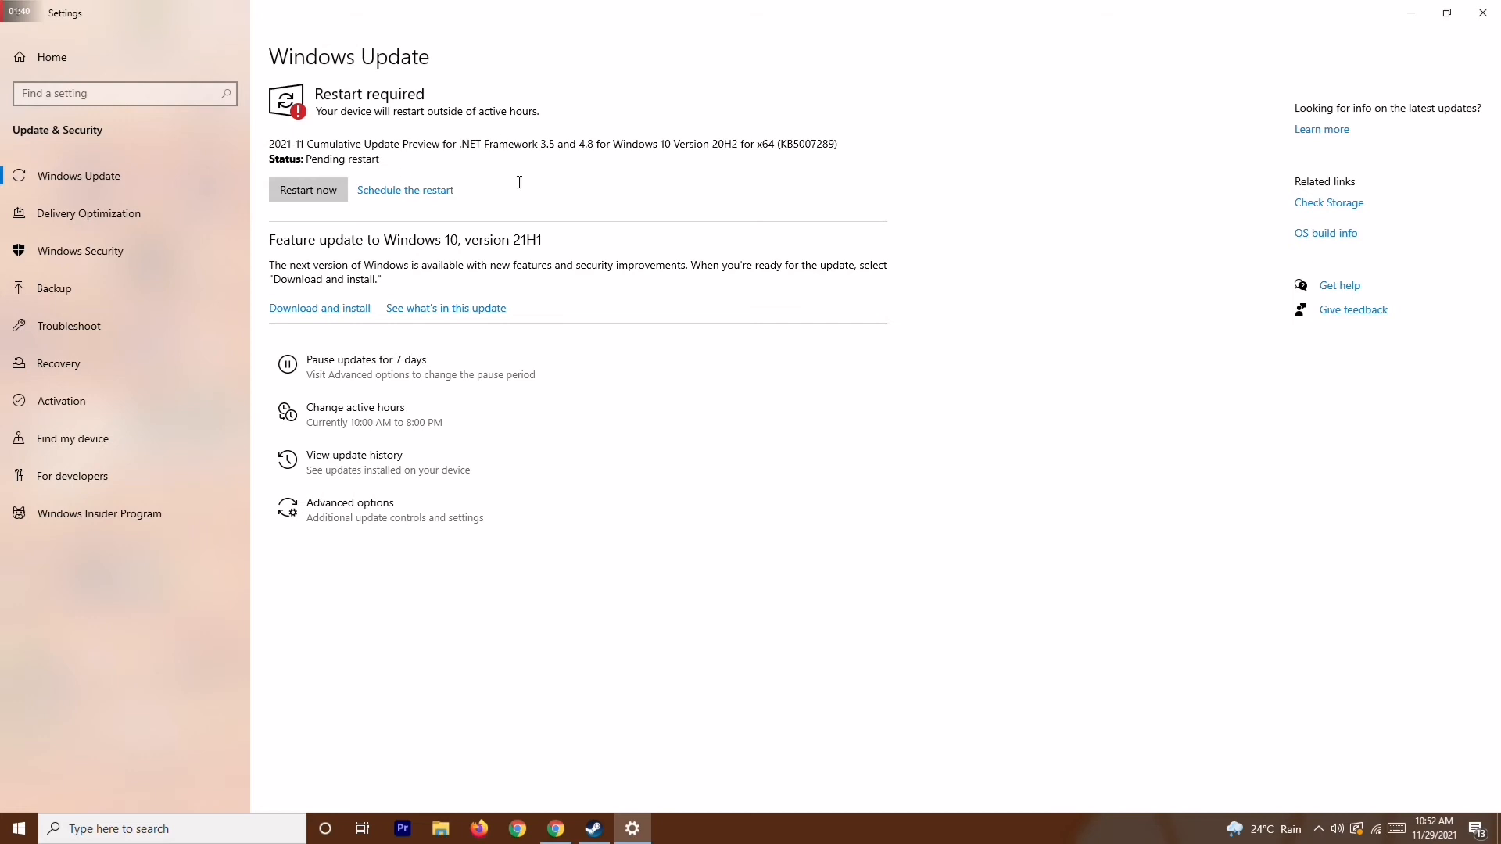
mouse_move(675, 276)
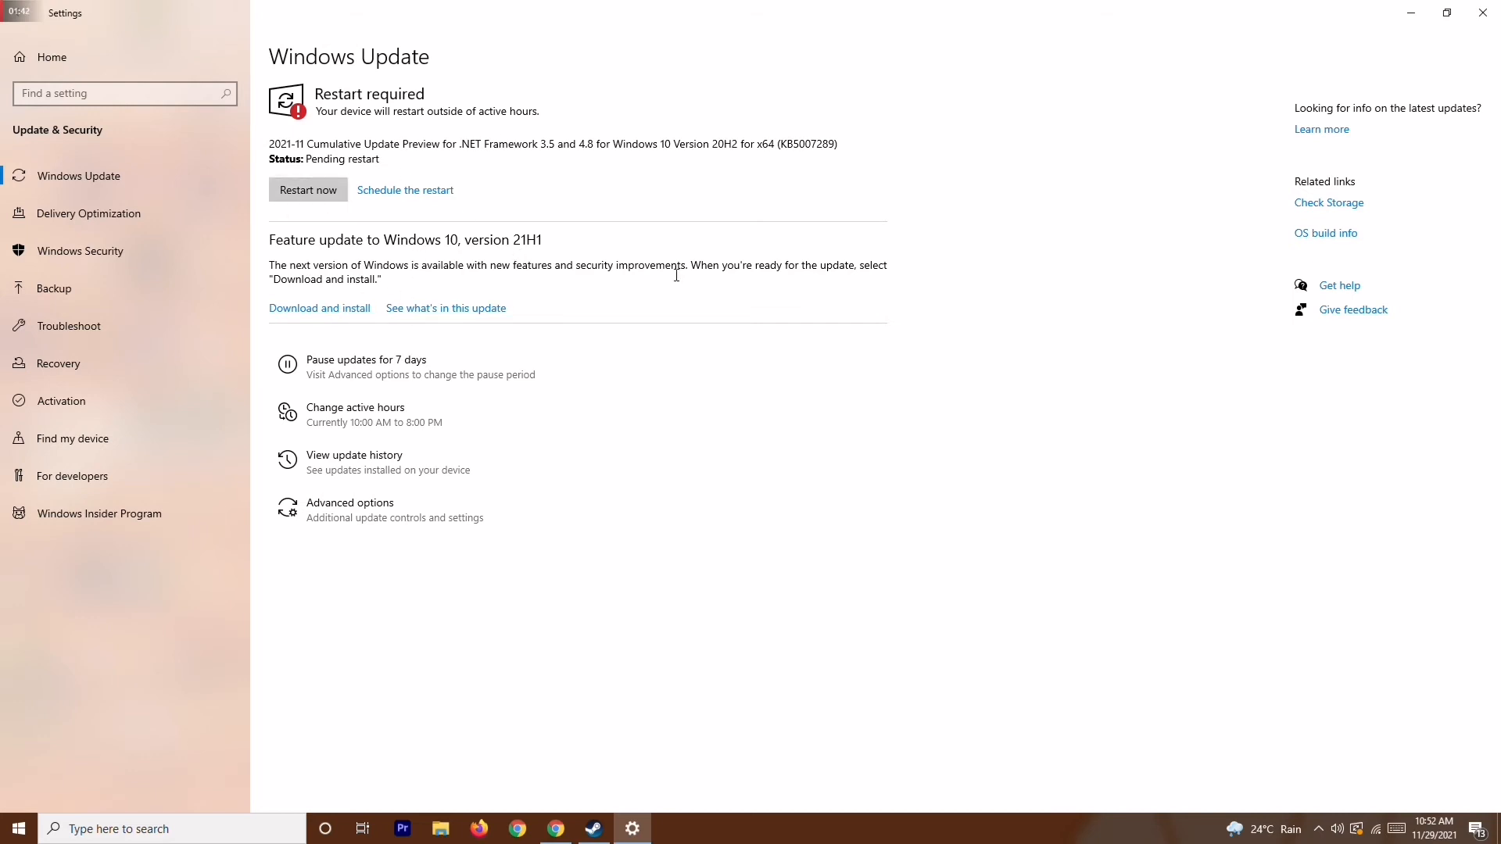